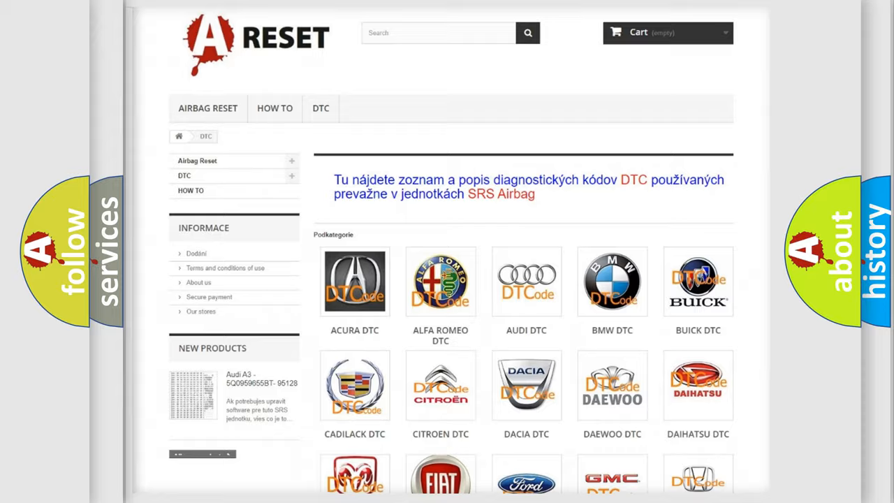
Scroll the Toyota DTC subcategory list until the B1xxx codes are in view.
scroll(down, 3)
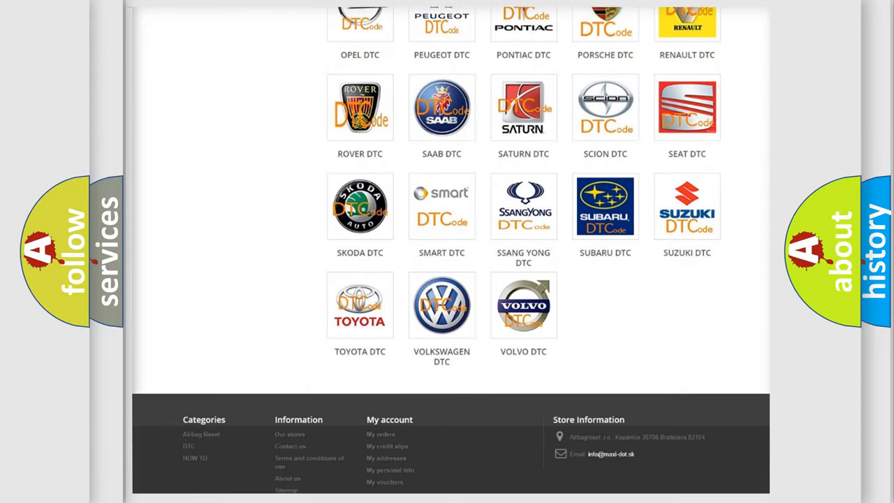
scroll(down, 3)
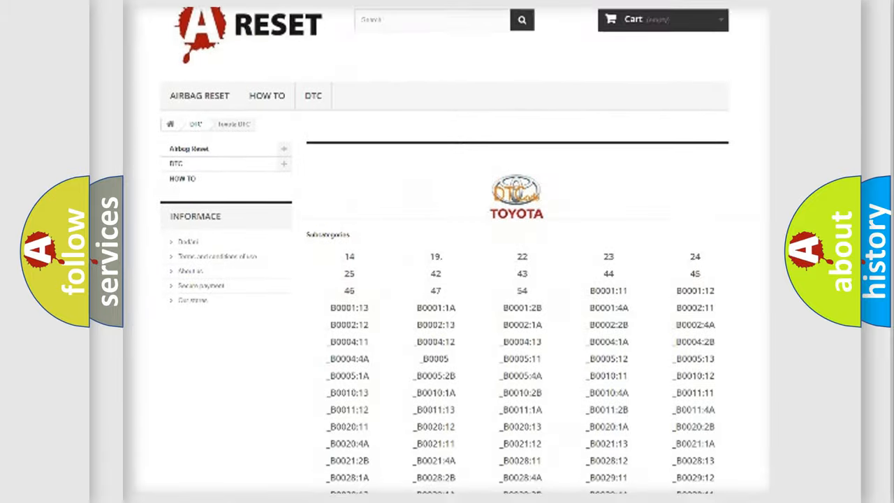
scroll(down, 3)
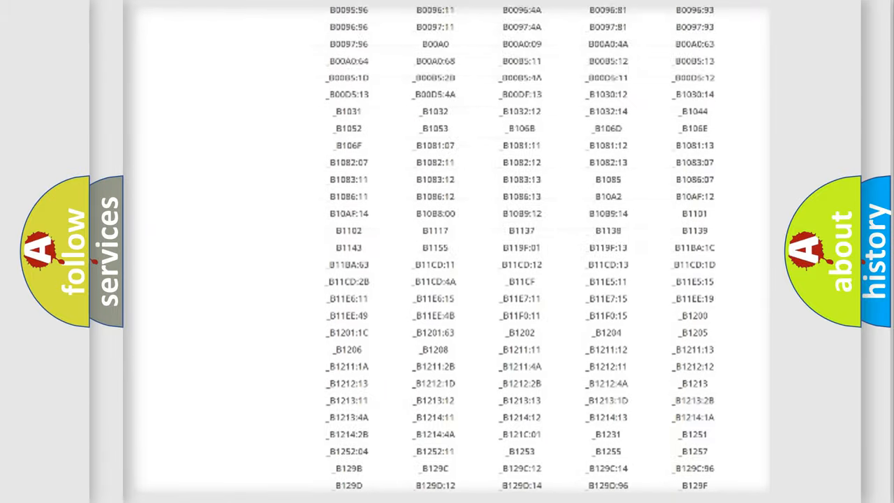
scroll(up, 3)
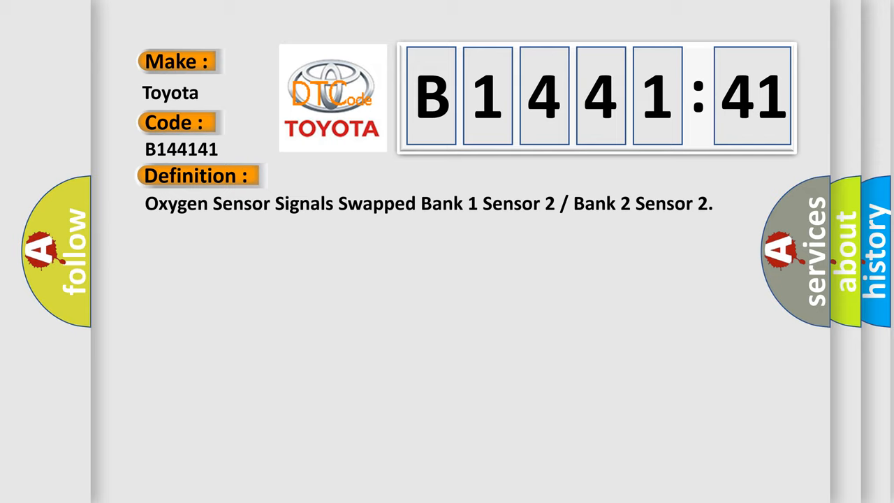
Switch Toyota code B1441:41 from its definition to the HO2S monitor description.
click(363, 176)
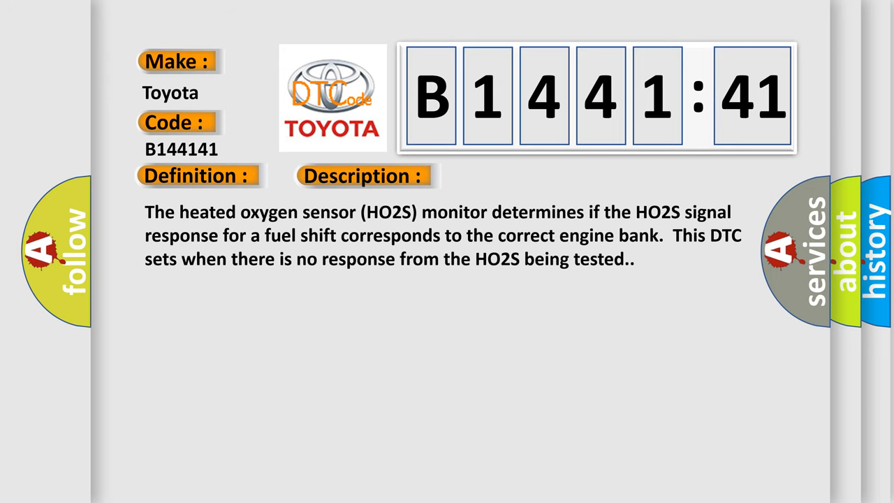